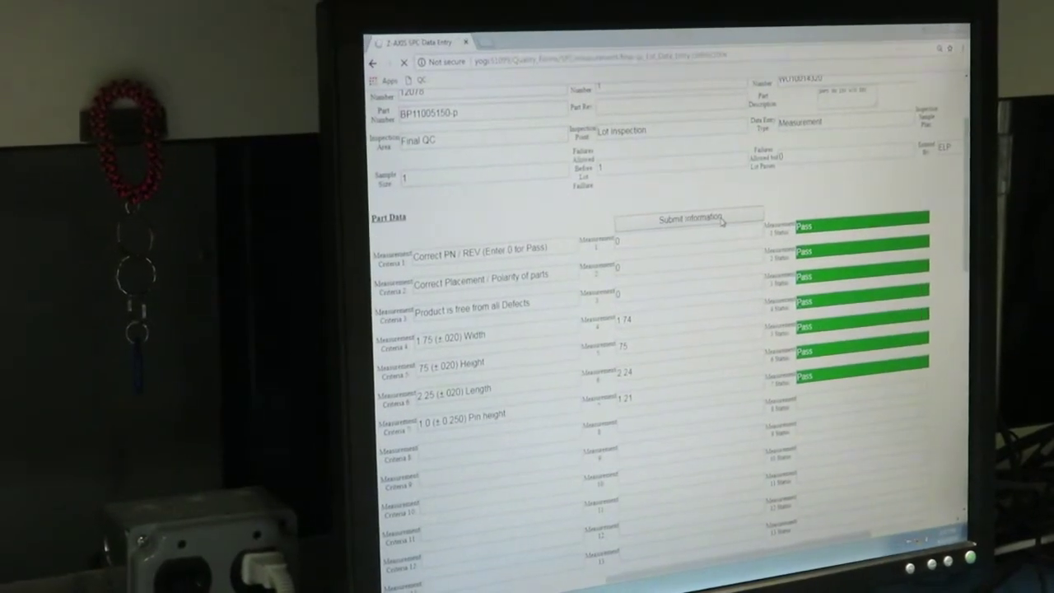
Step: Submit the passing lot 12078 inspection record with all seven measurements
click(688, 219)
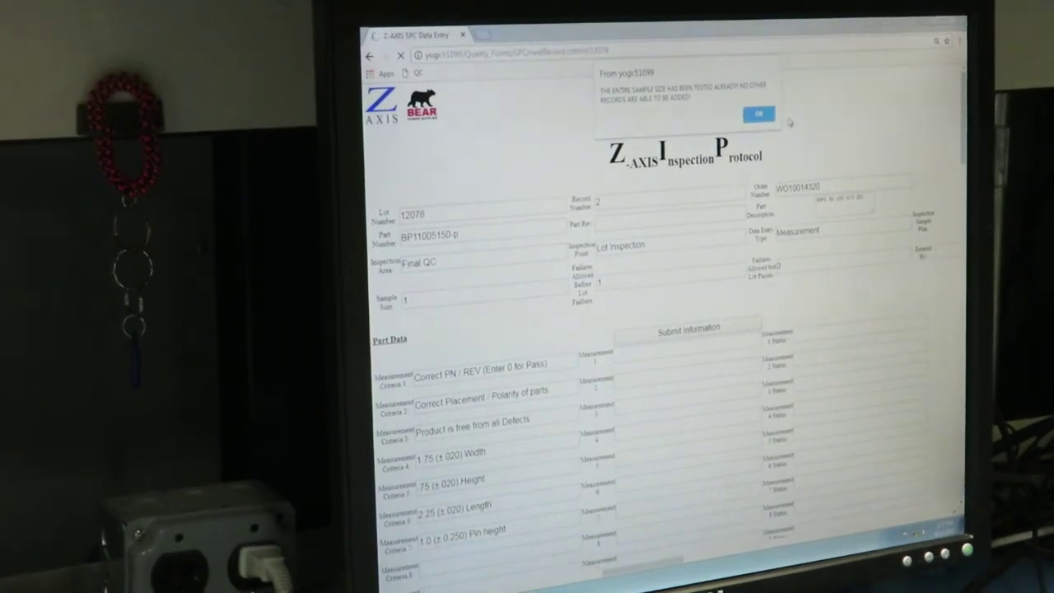